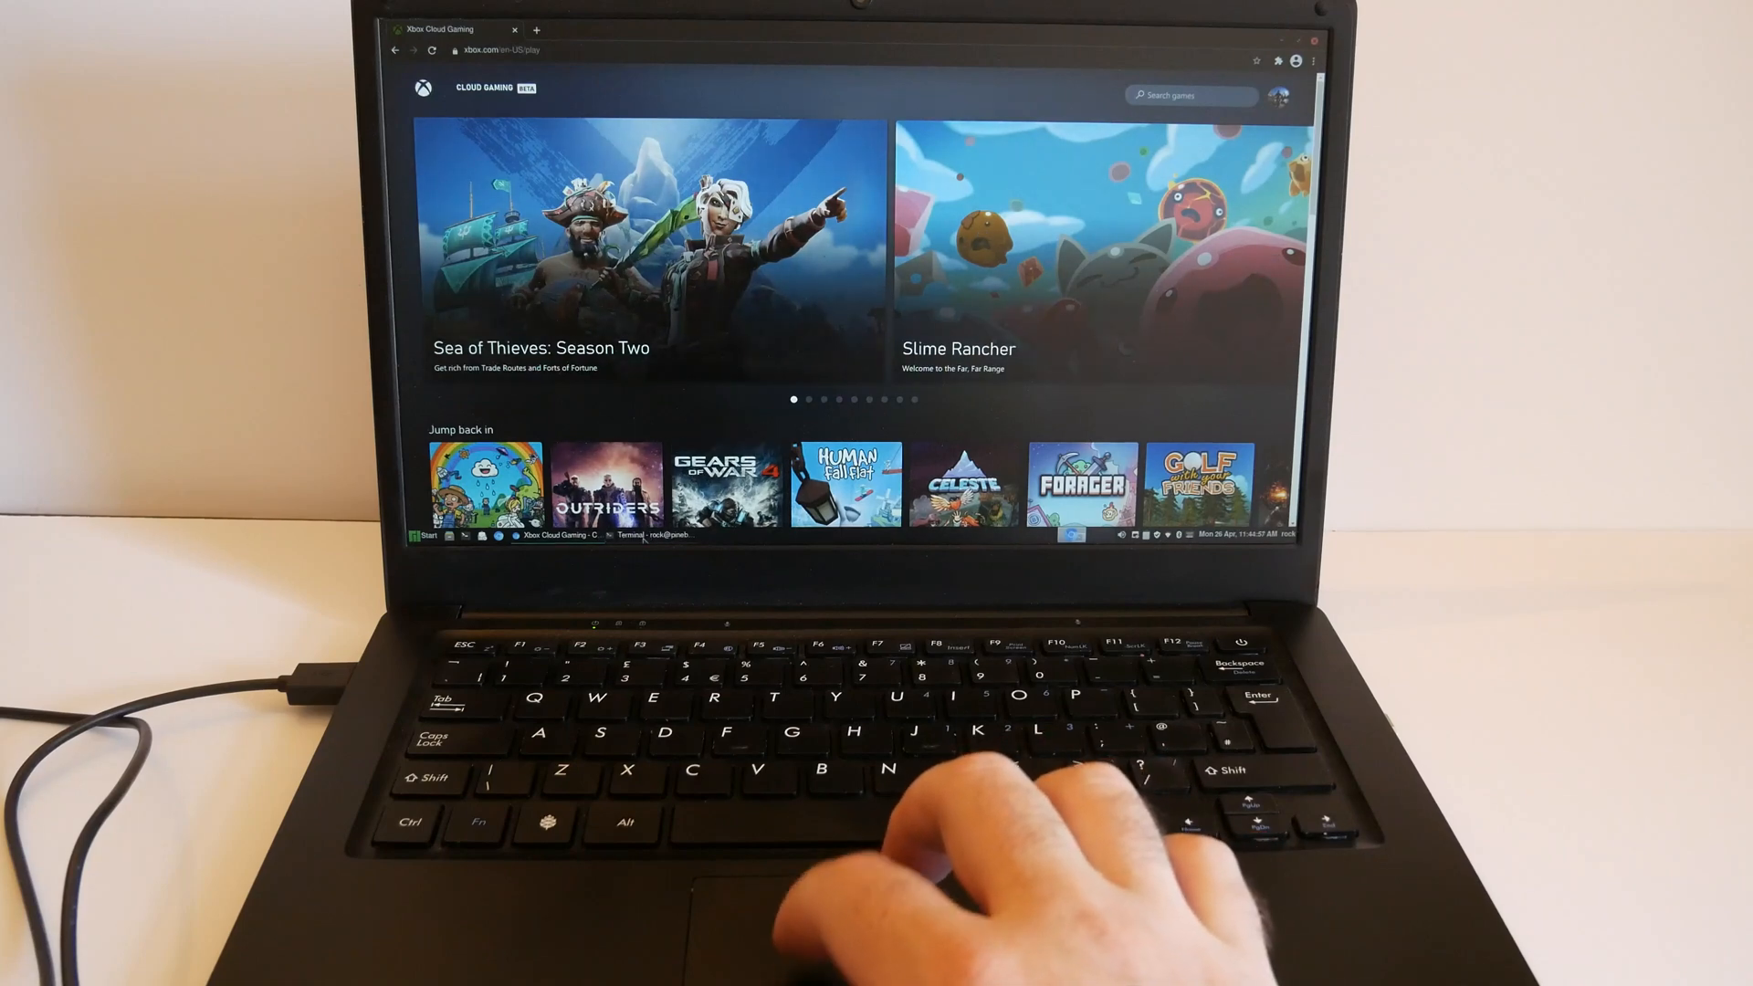
# Launch Rain on Your Parade from the Jump back in row of recently played games.
pyautogui.click(647, 537)
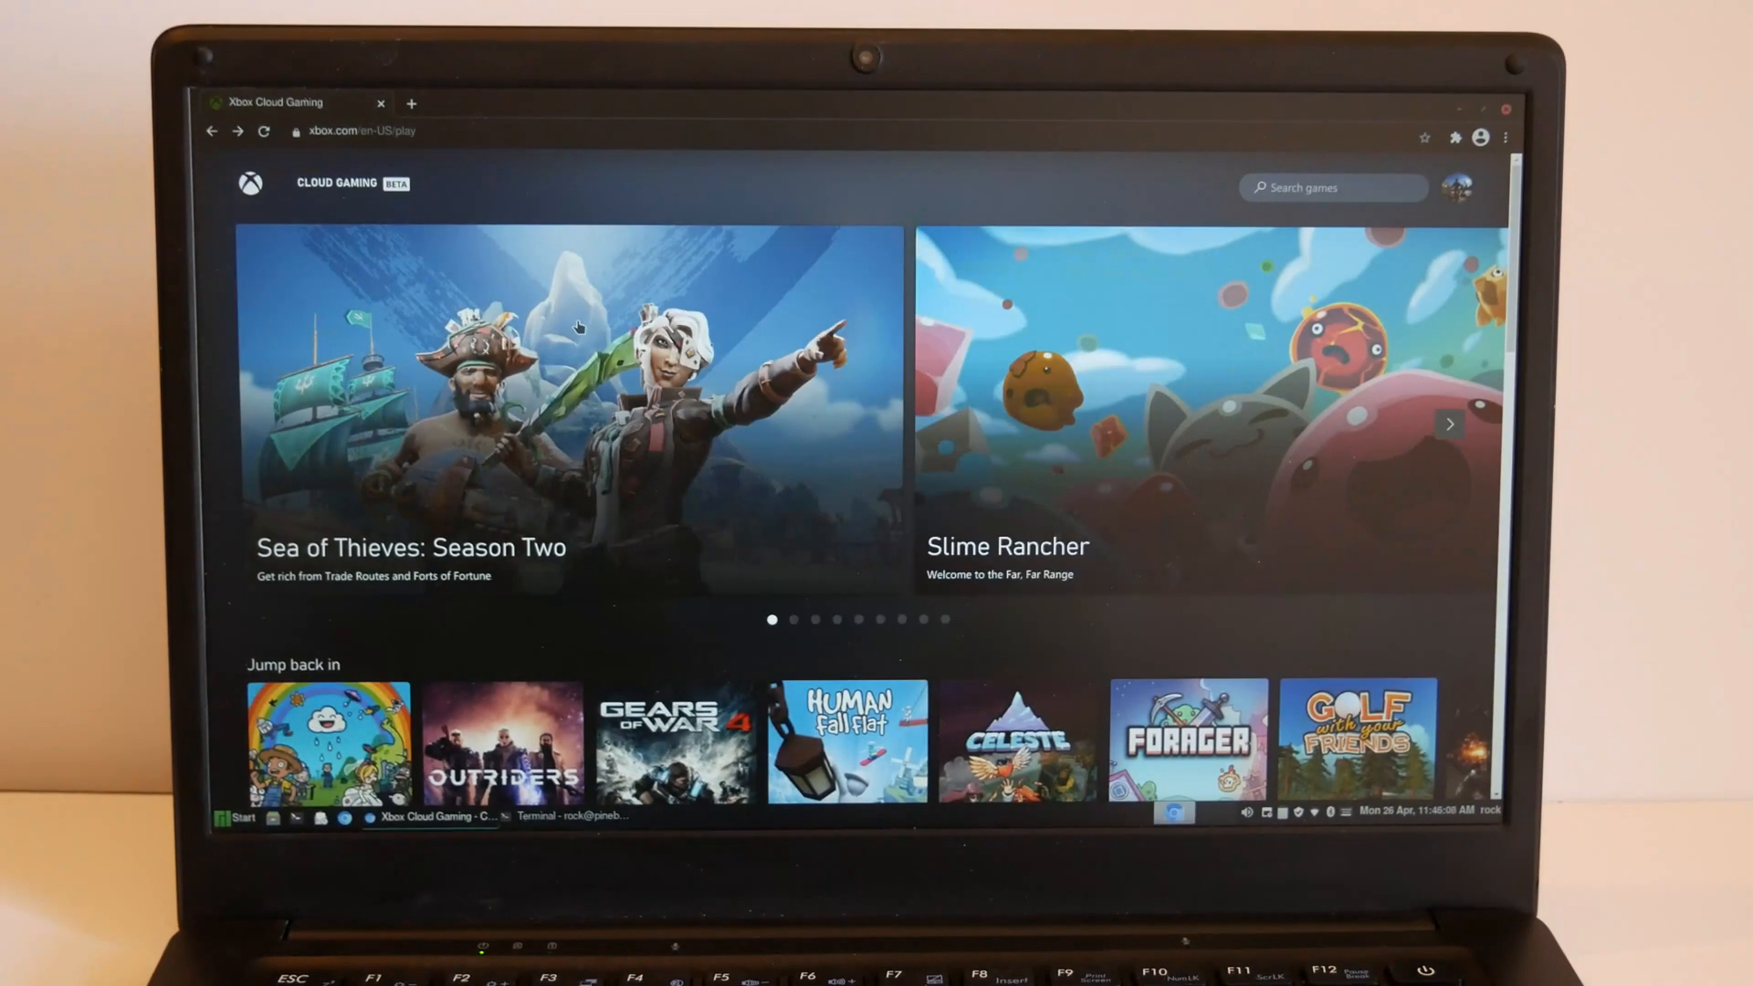
pyautogui.moveTo(803, 419)
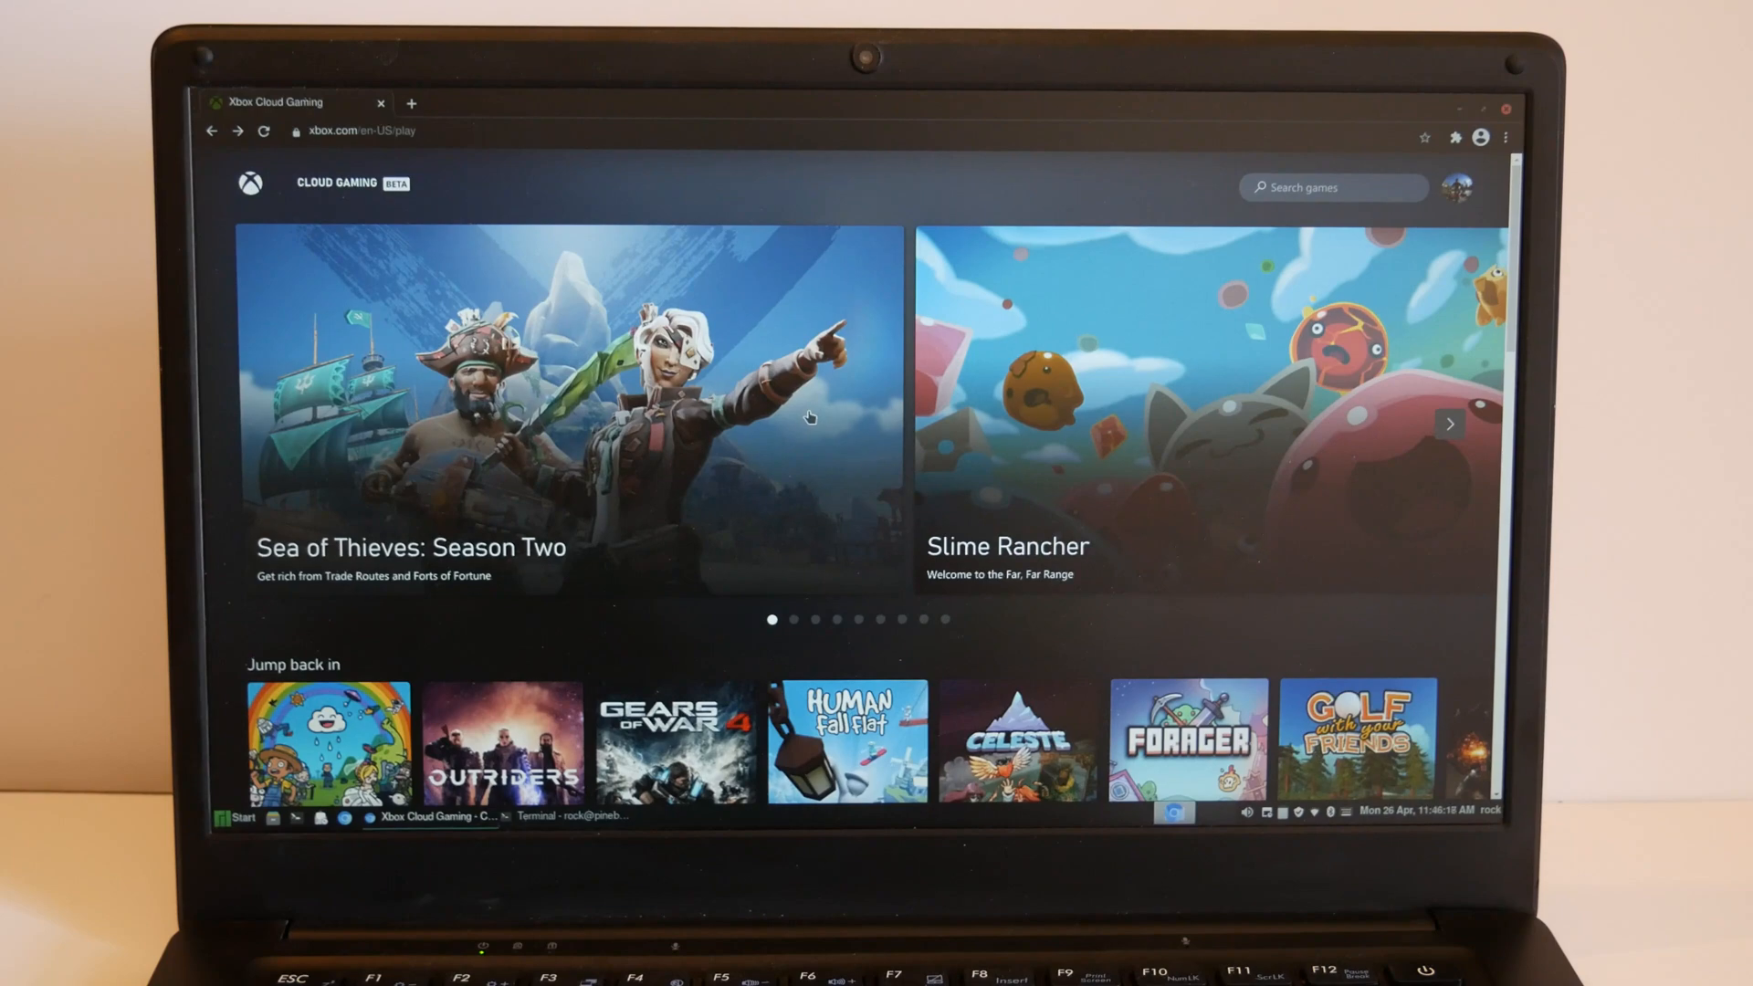
pyautogui.moveTo(840, 507)
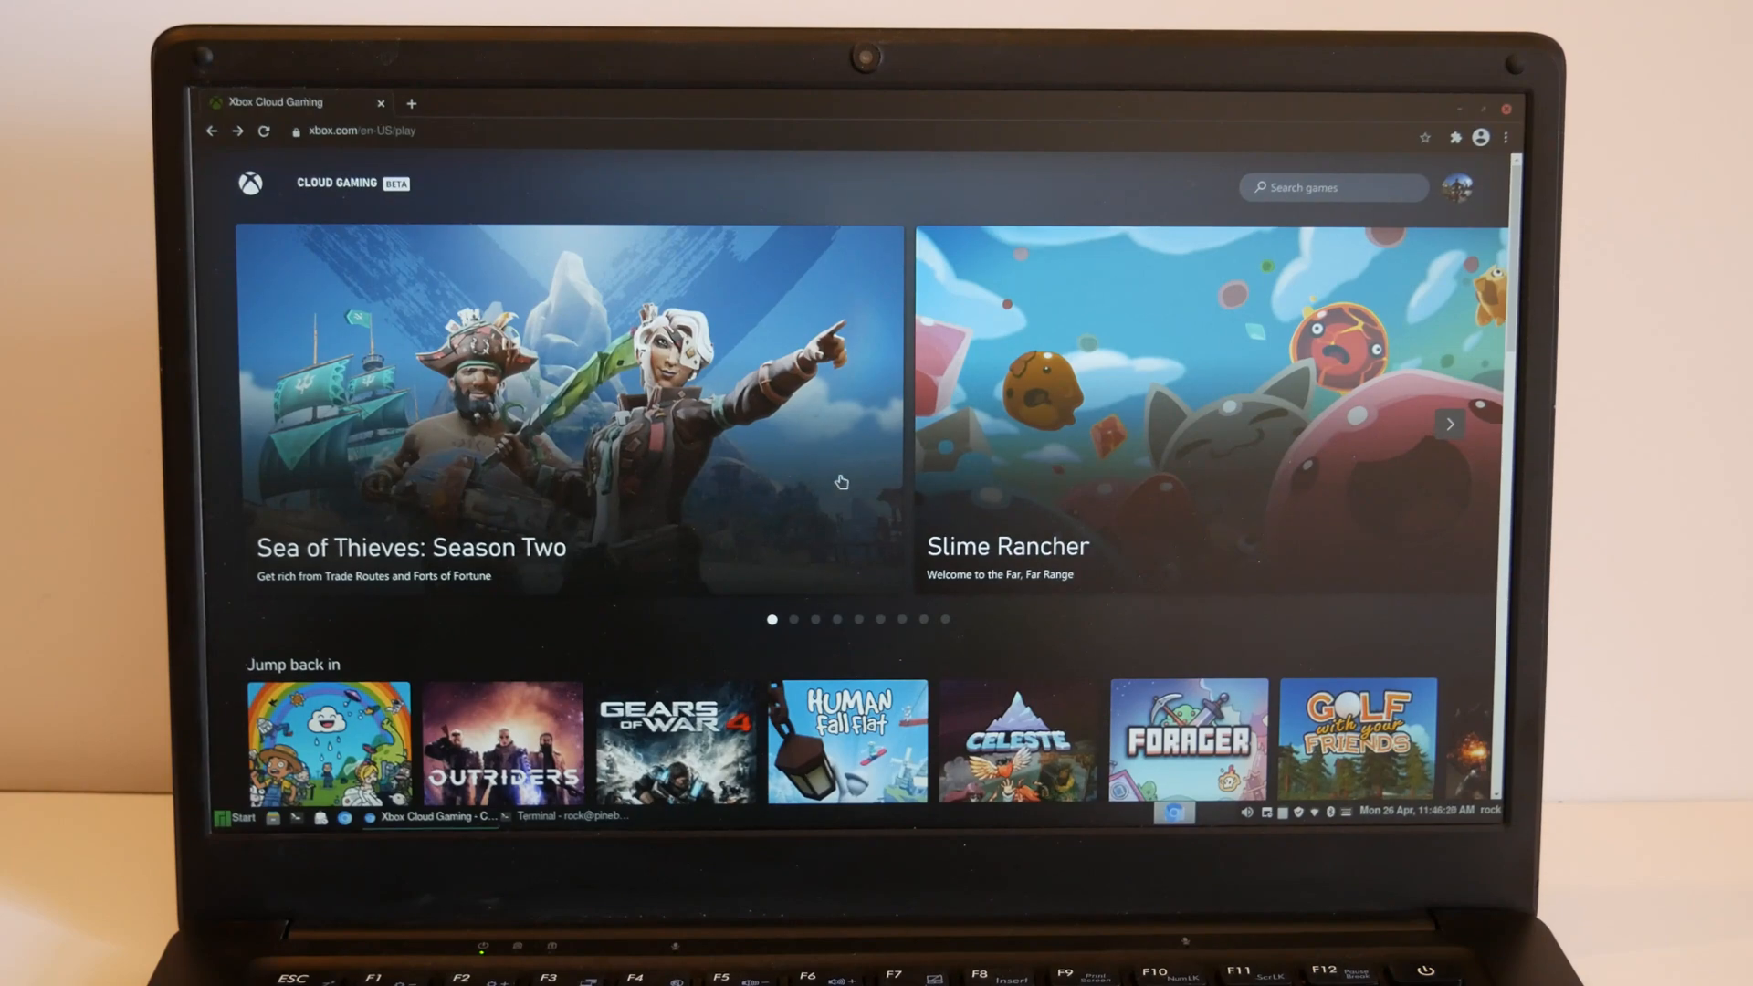
pyautogui.scroll(-3)
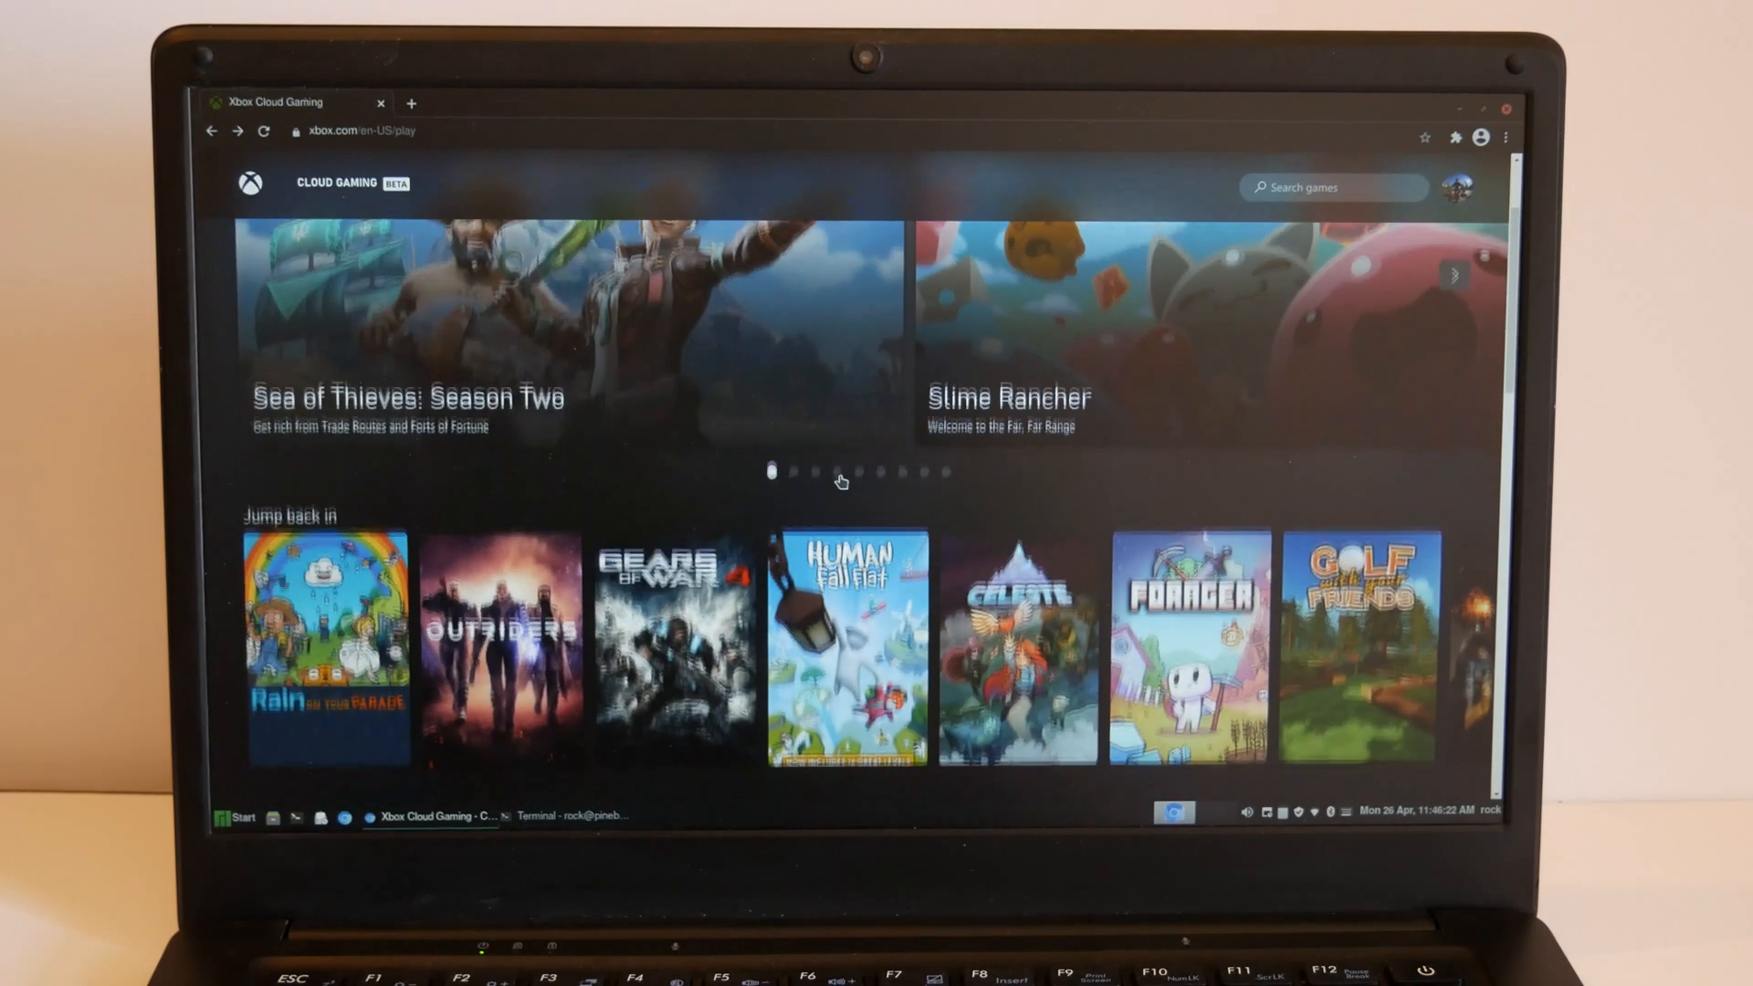
pyautogui.scroll(-3)
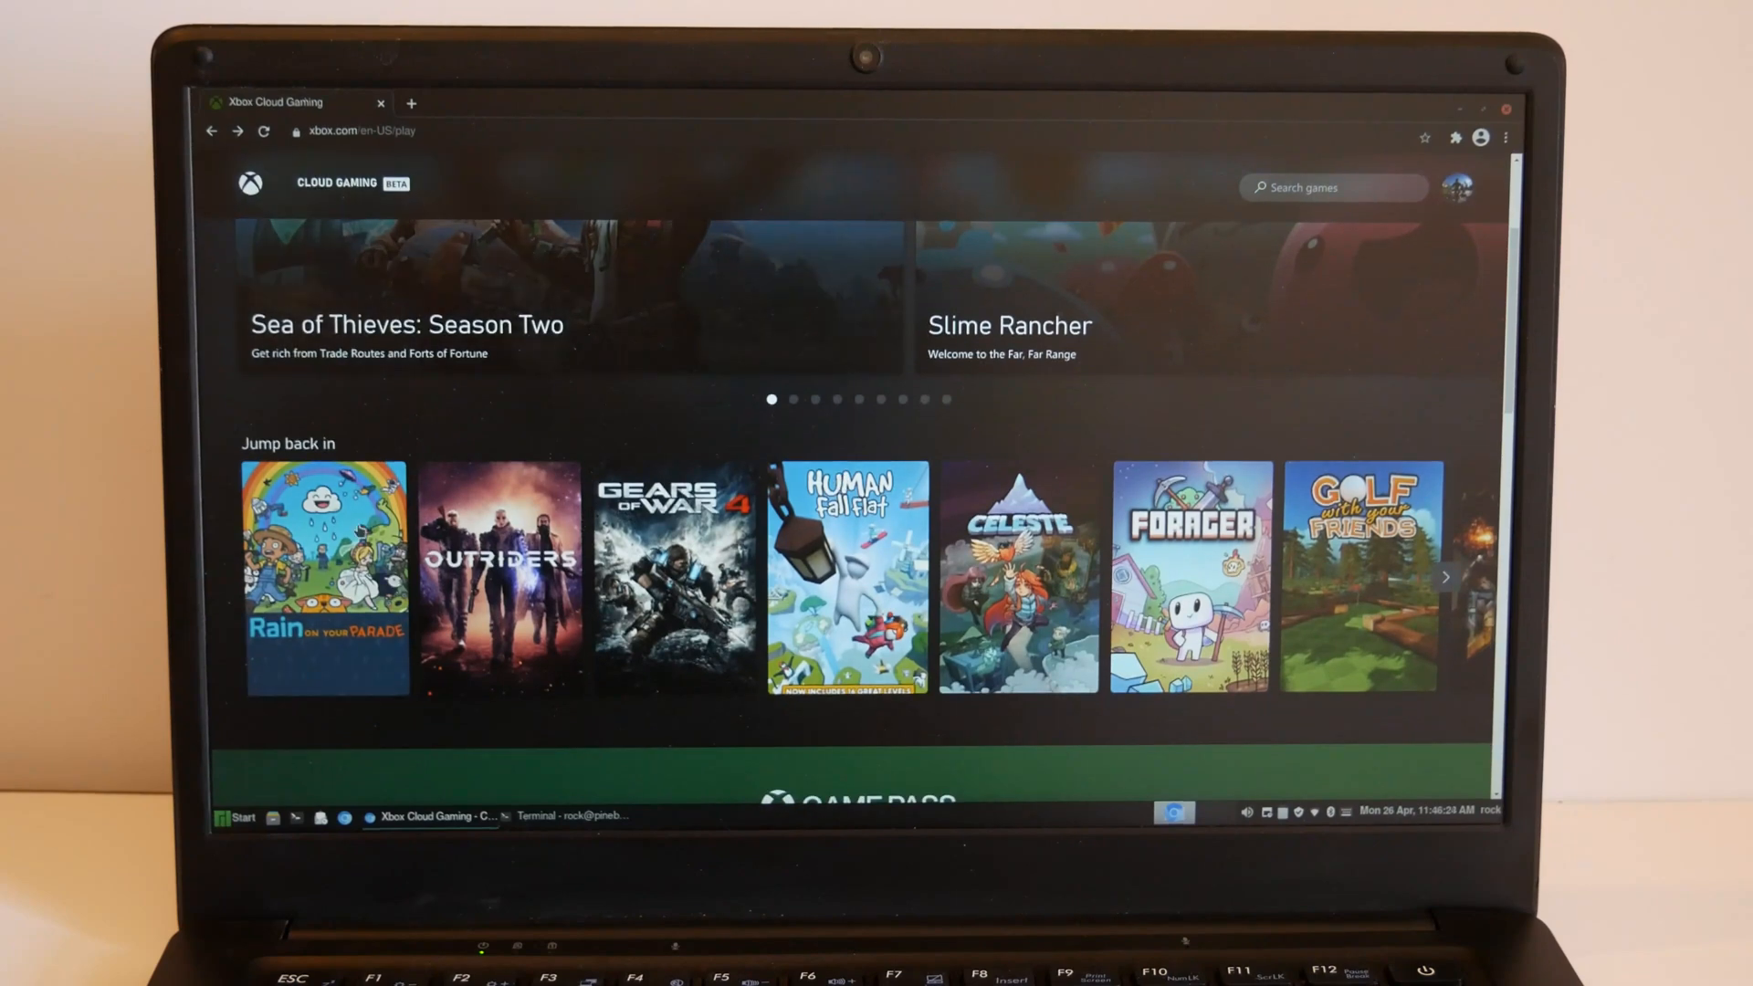
pyautogui.click(323, 589)
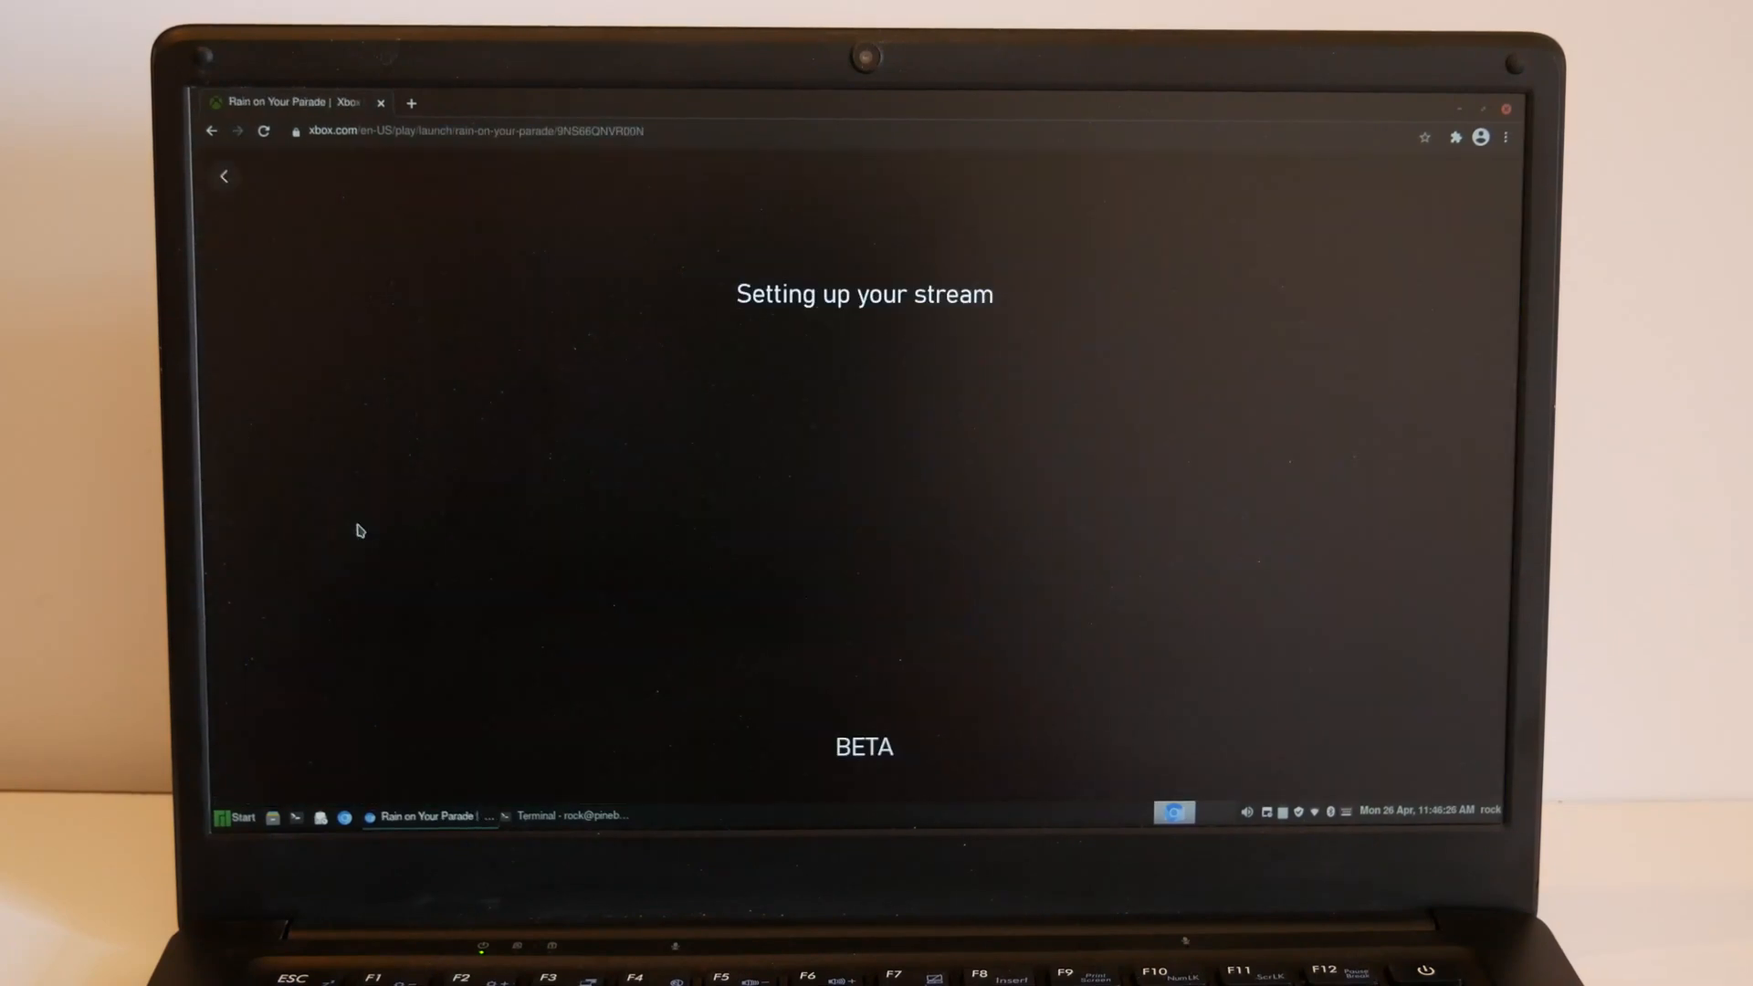